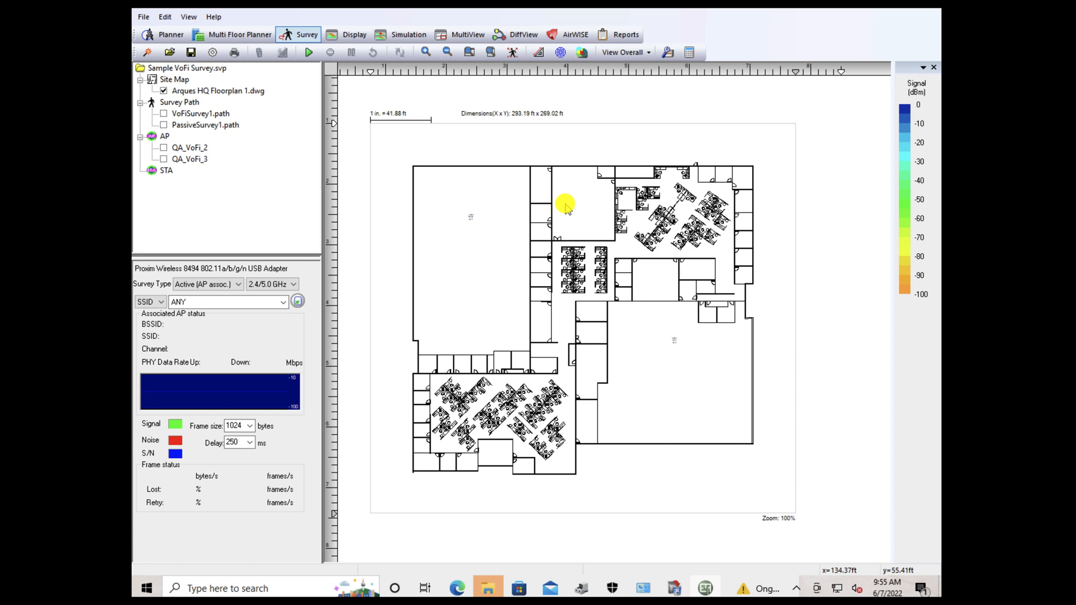
mouse_move(501, 175)
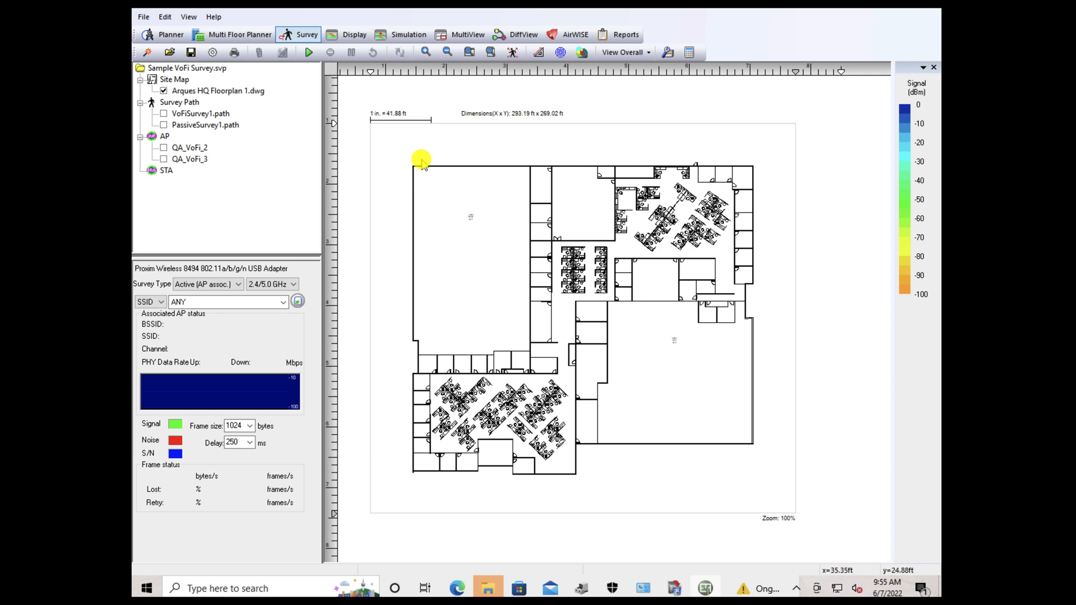
mouse_move(463, 158)
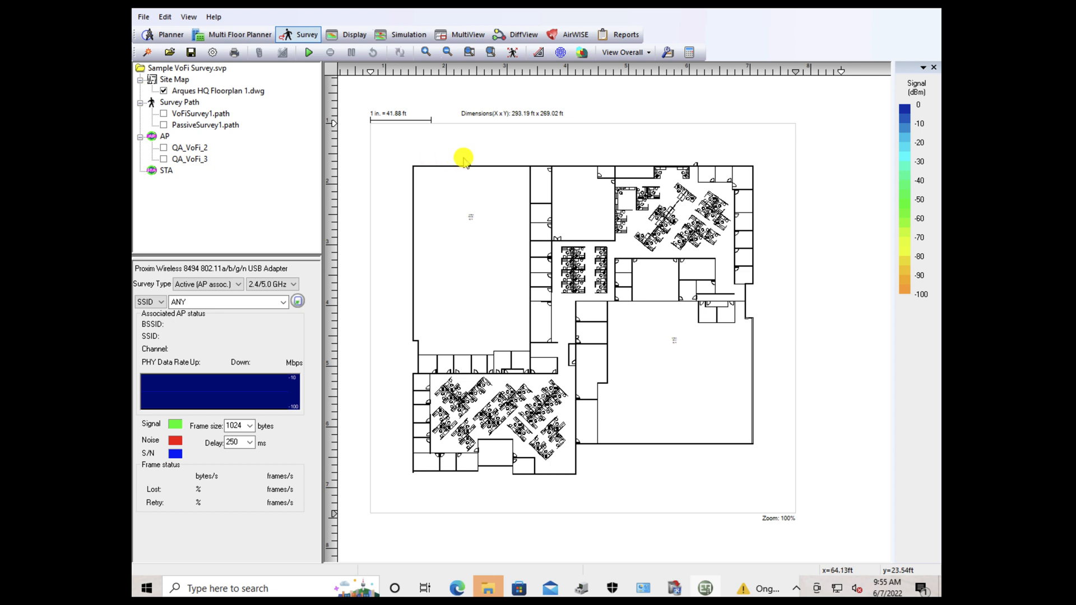
mouse_move(452, 239)
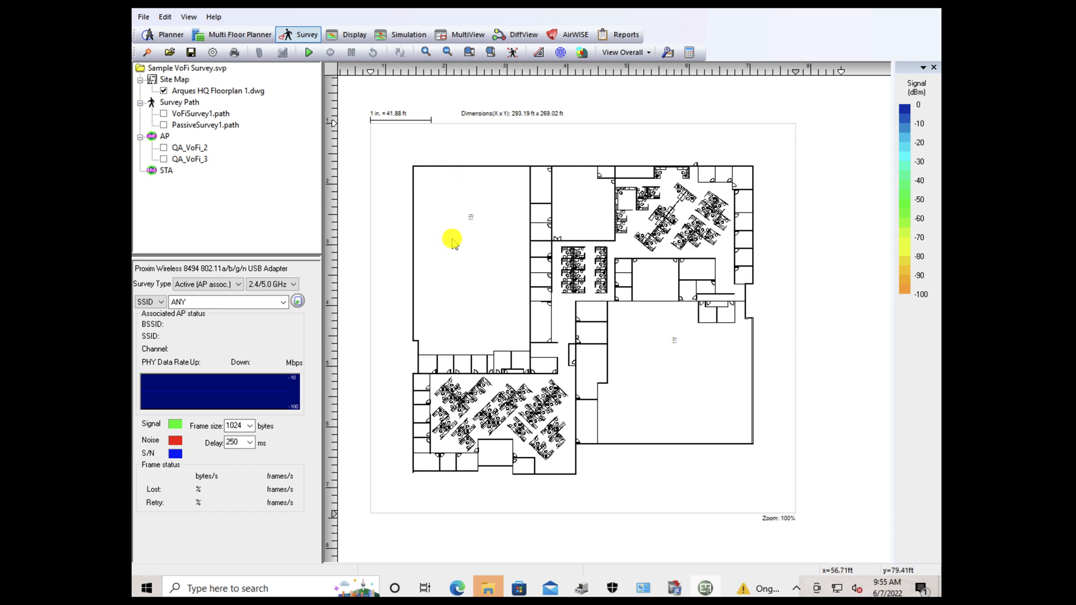
mouse_move(495, 237)
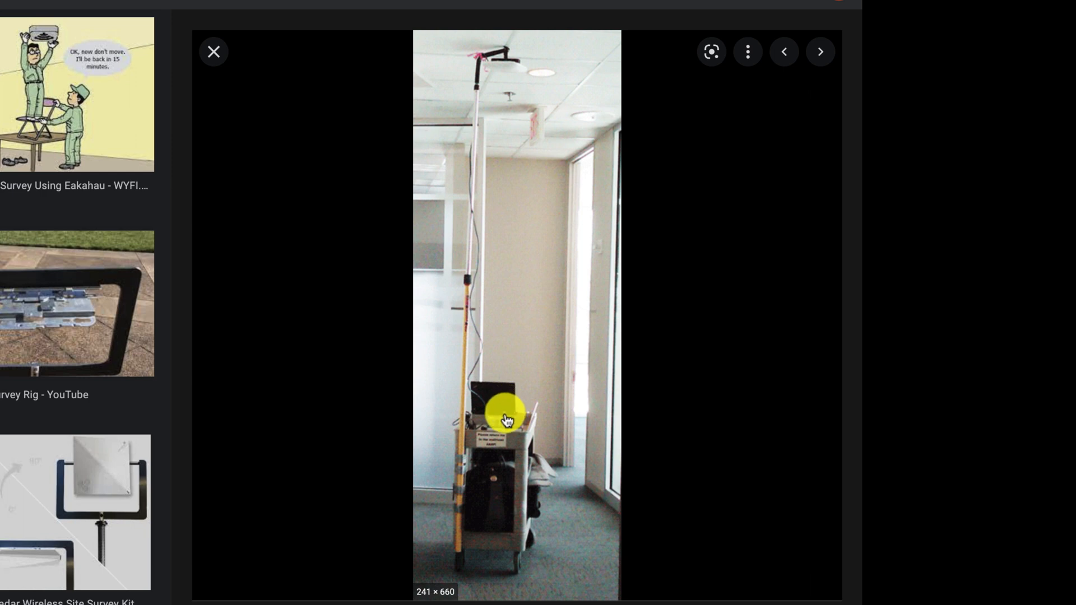
mouse_move(511, 383)
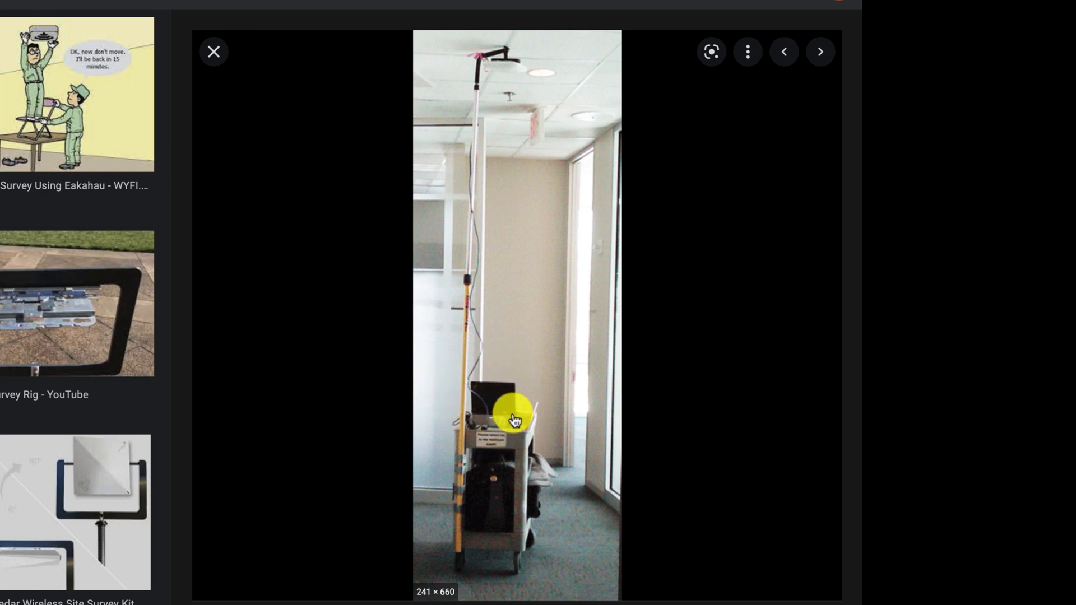
mouse_move(514, 401)
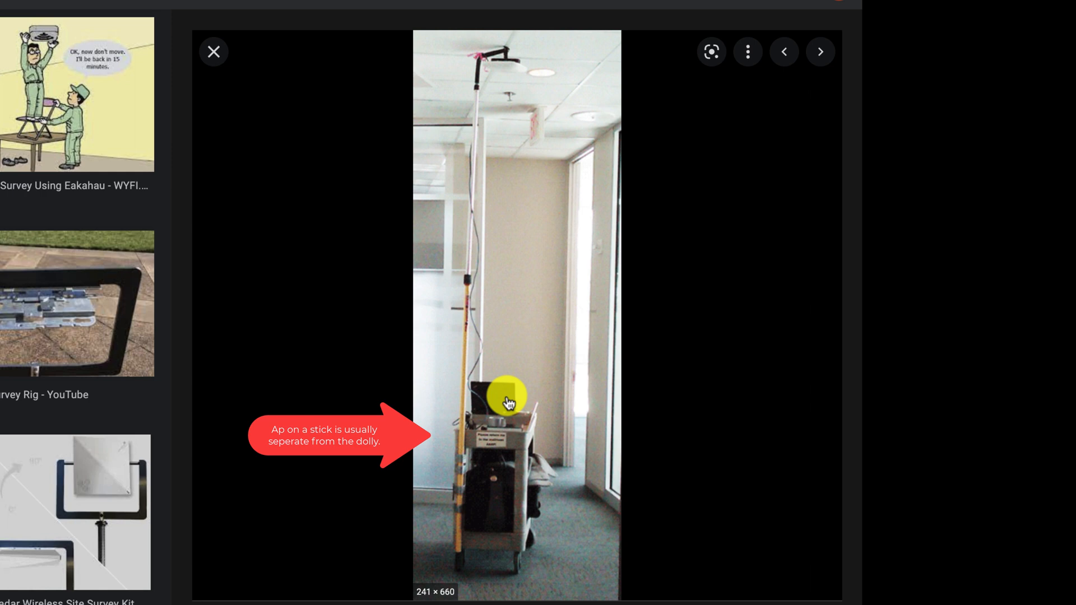
mouse_move(489, 497)
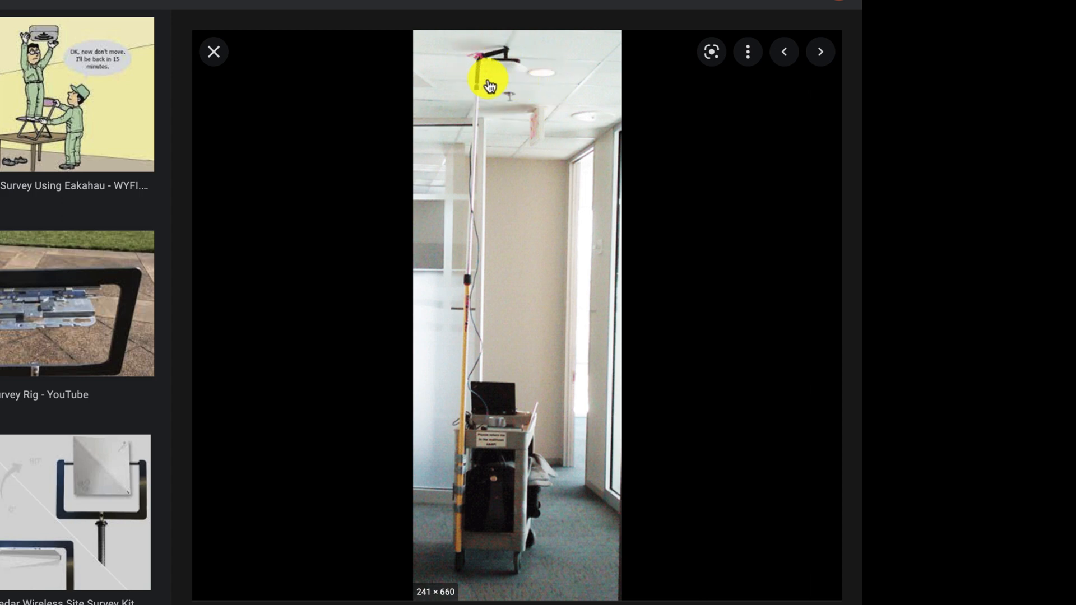
mouse_move(462, 378)
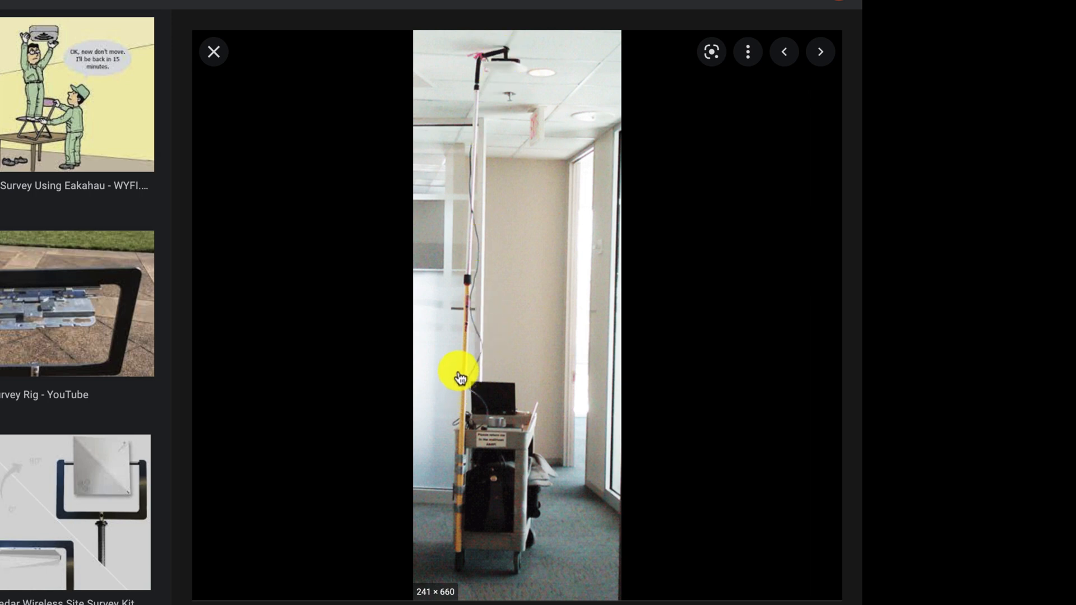
mouse_move(486, 232)
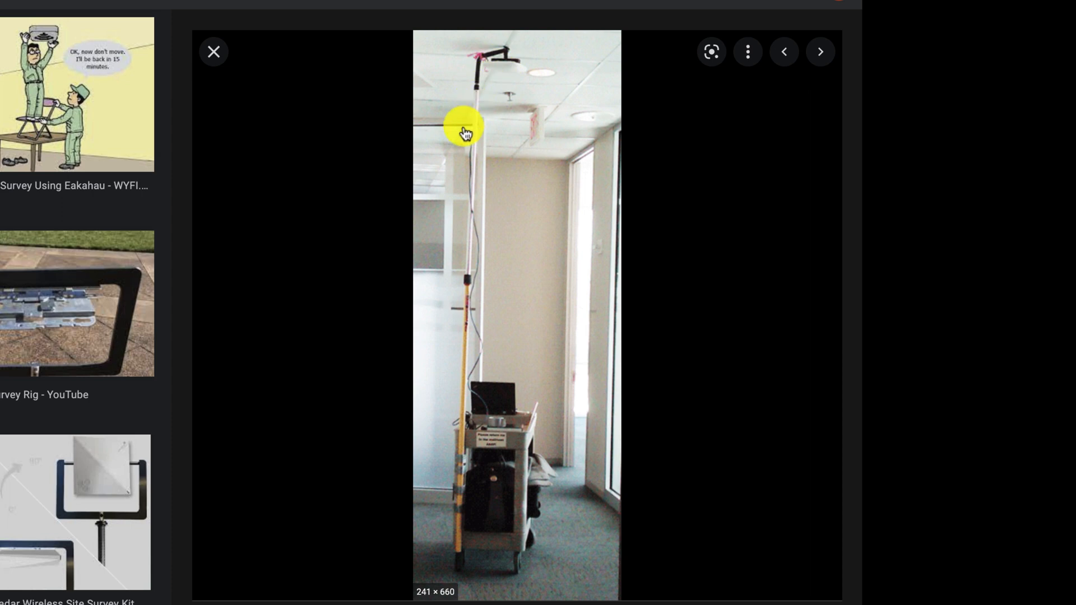
mouse_move(489, 382)
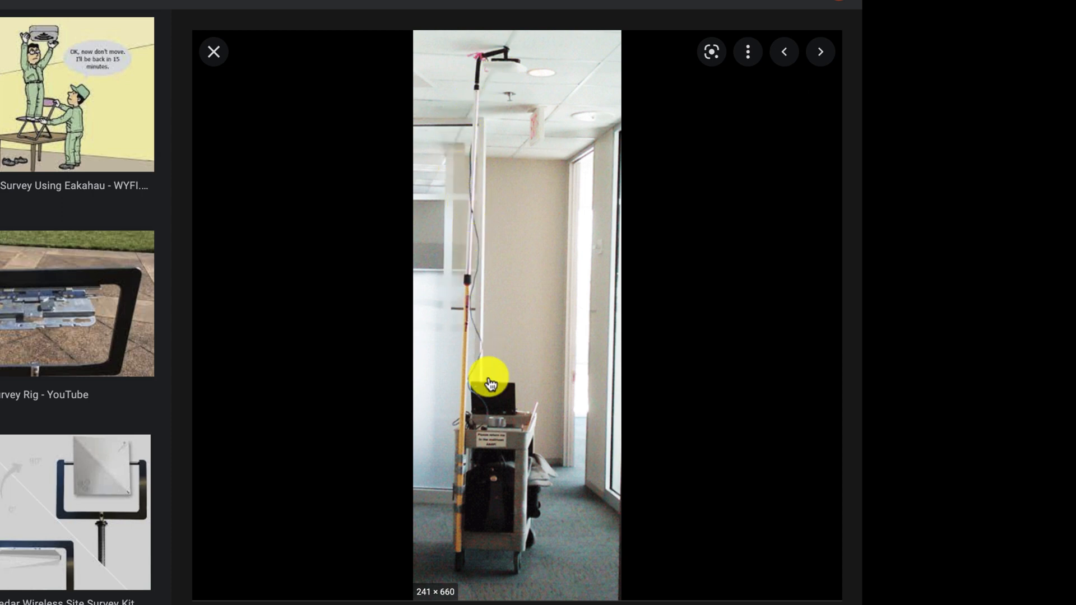
mouse_move(498, 113)
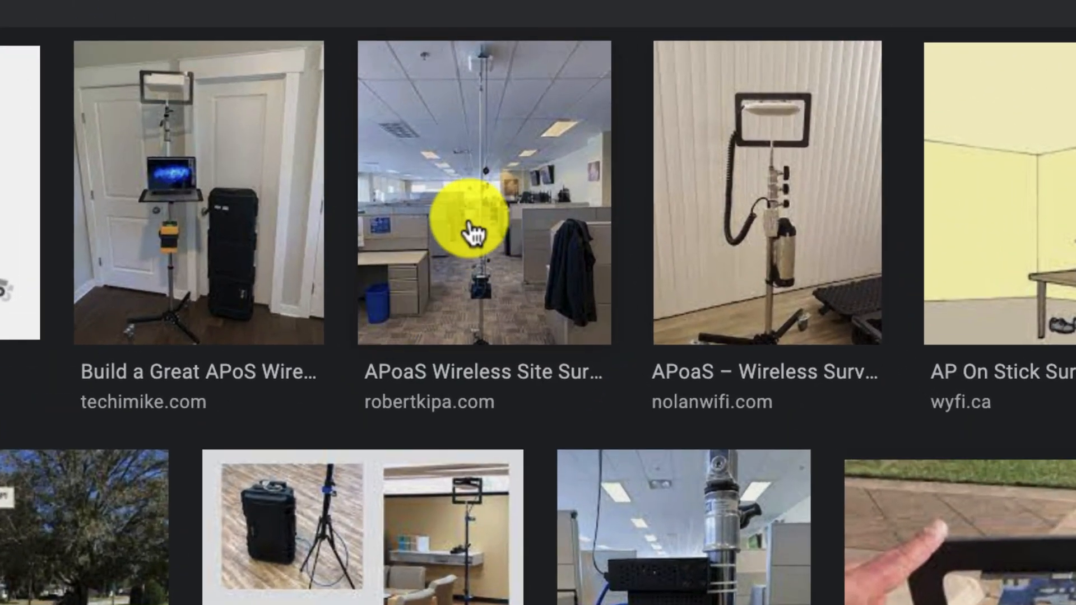
mouse_move(467, 281)
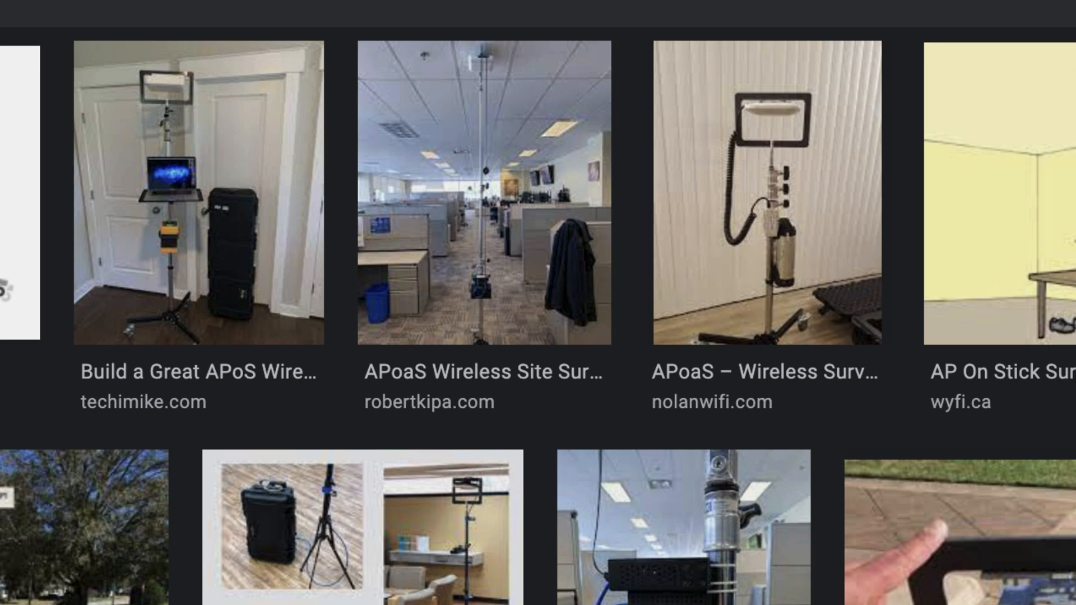
Scroll down through the Google Images results of other AP-on-a-stick survey rigs.
scroll(down, 3)
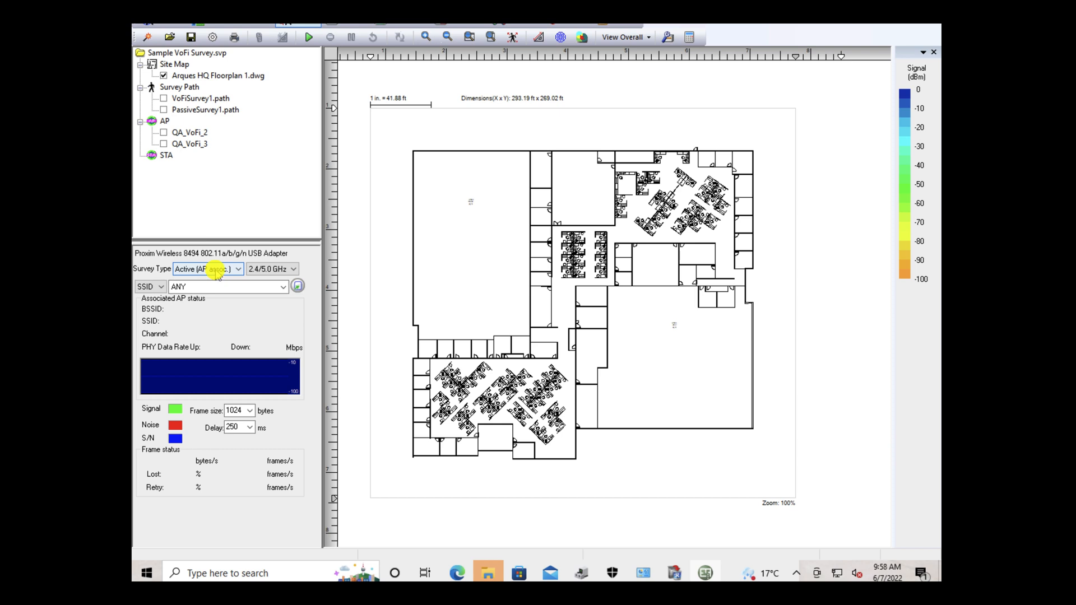
Confirm the Survey Type is Active (AP assoc.) with the Proxim USB adapter on 2.4/5.0 GHz.
click(236, 268)
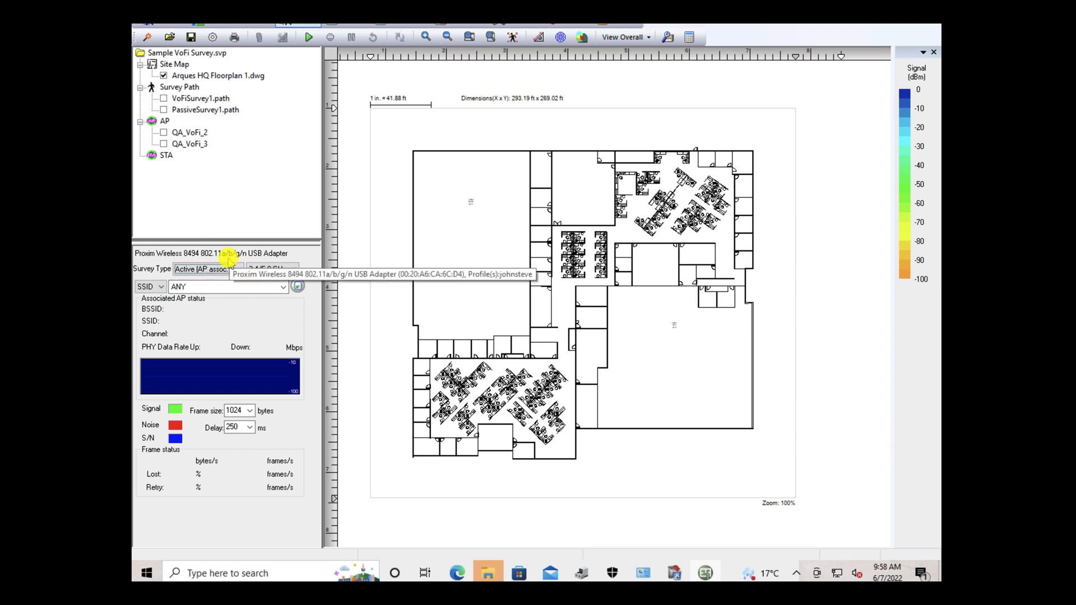
mouse_move(528, 261)
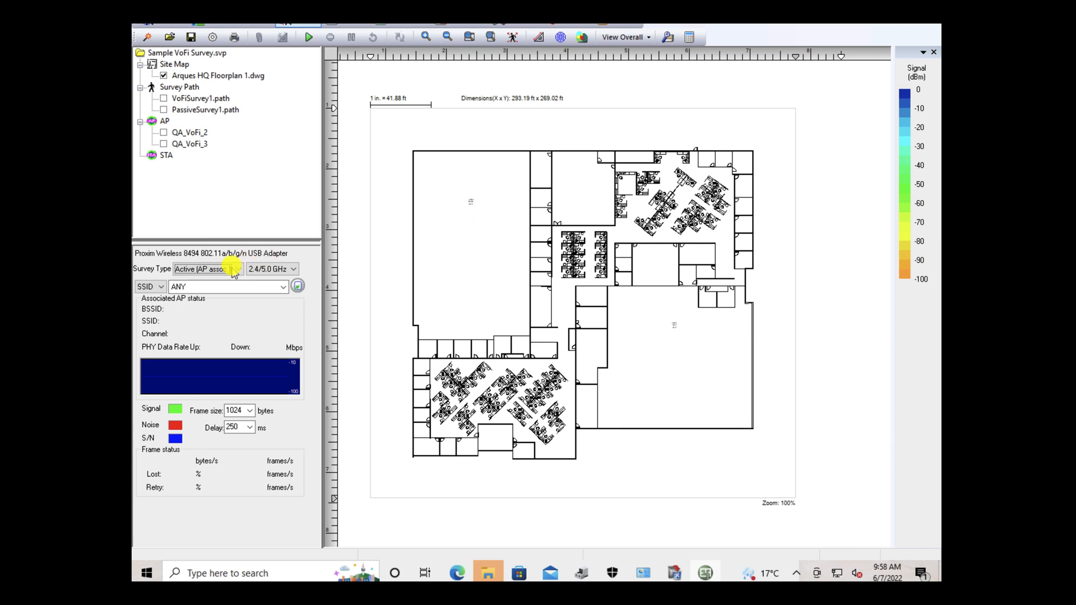
click(237, 268)
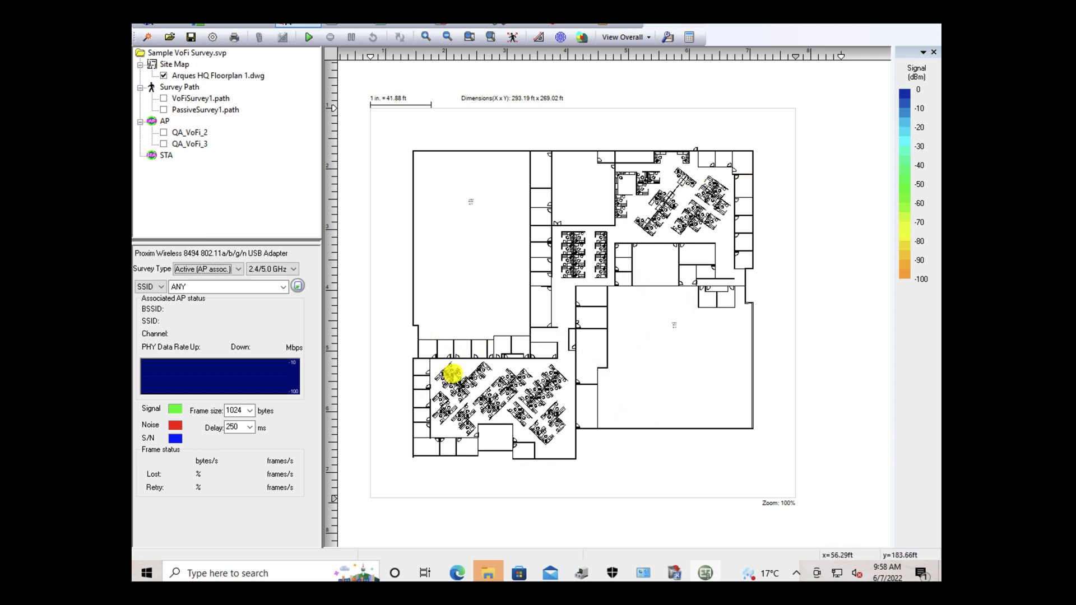
click(465, 257)
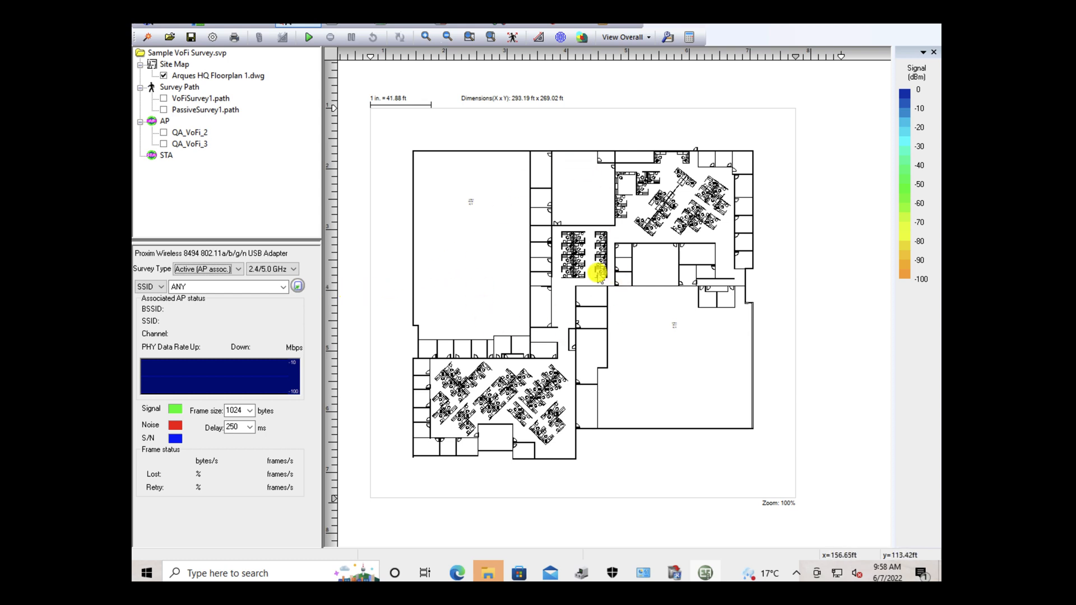
mouse_move(472, 353)
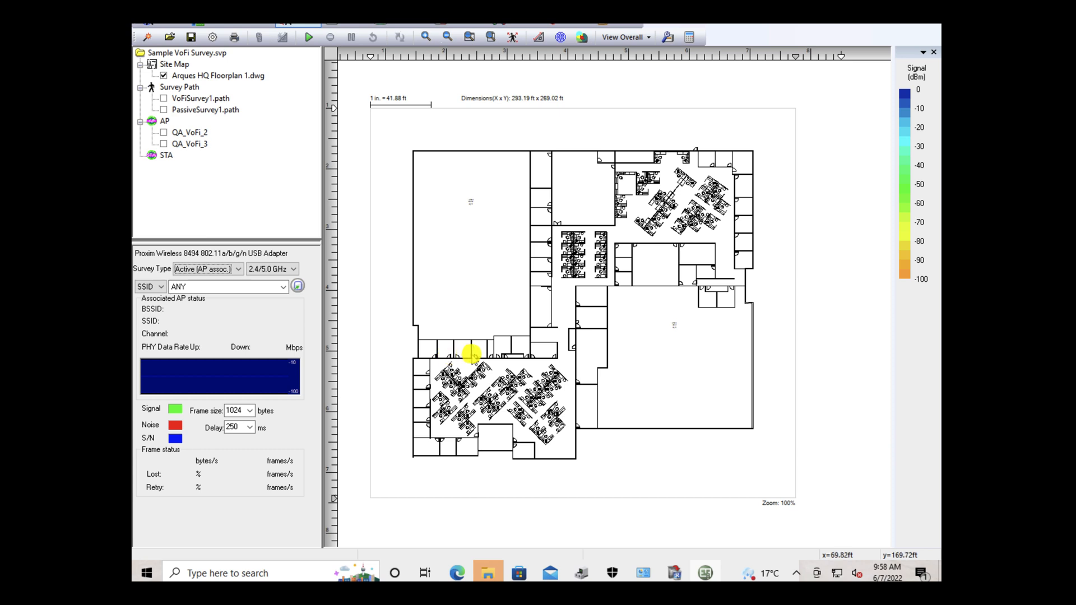
mouse_move(631, 233)
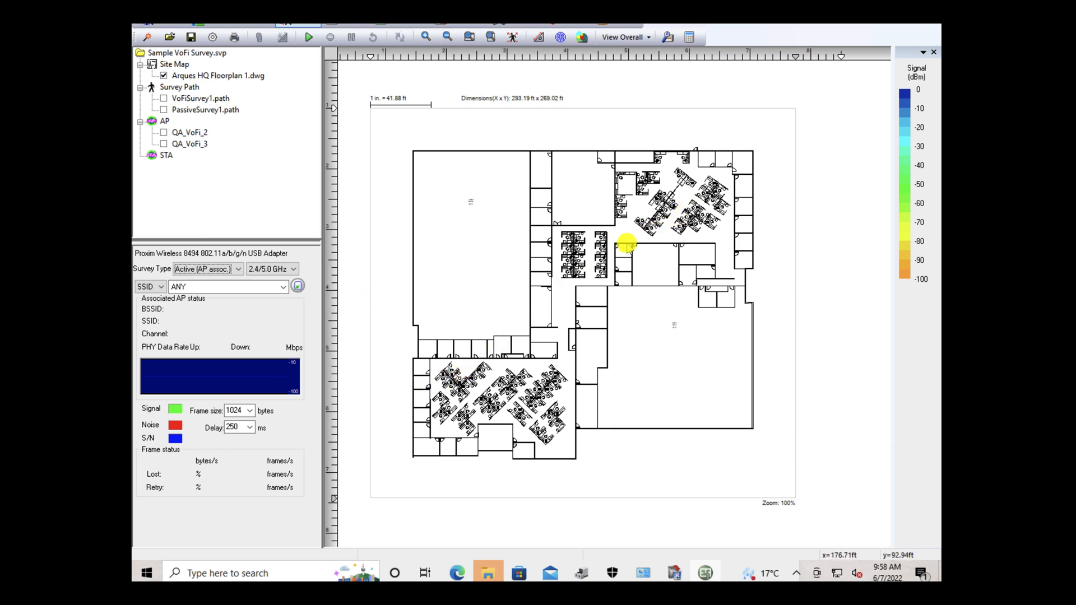
drag(625, 242, 437, 178)
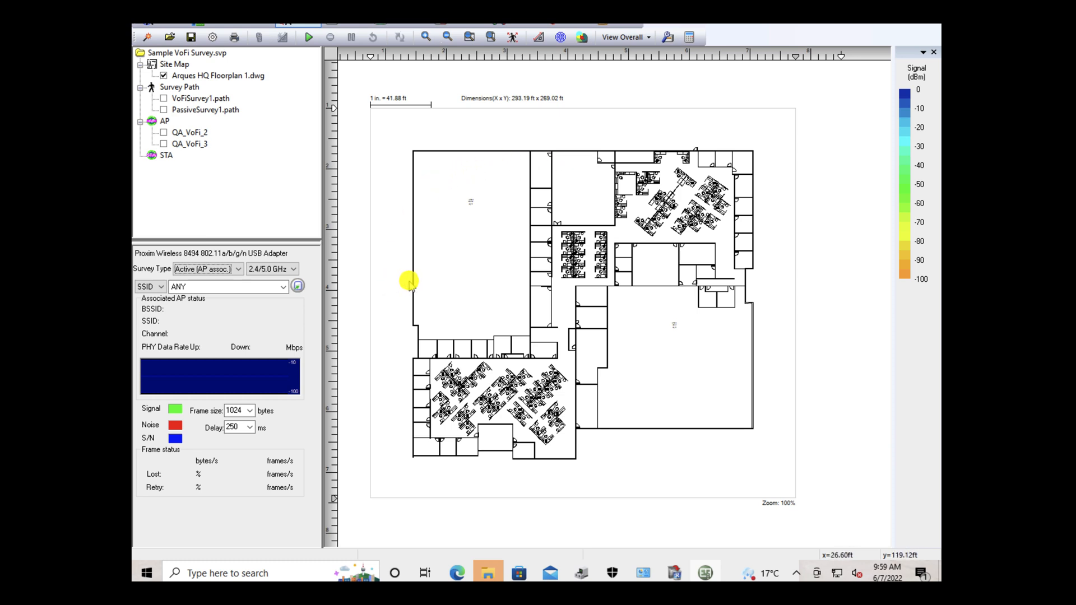
mouse_move(434, 256)
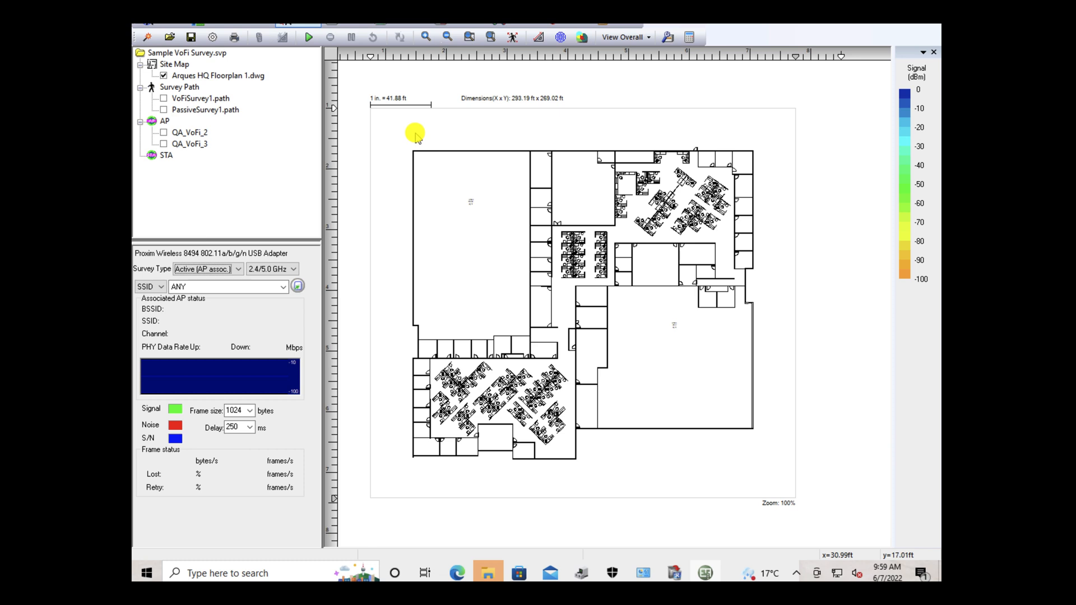
mouse_move(435, 137)
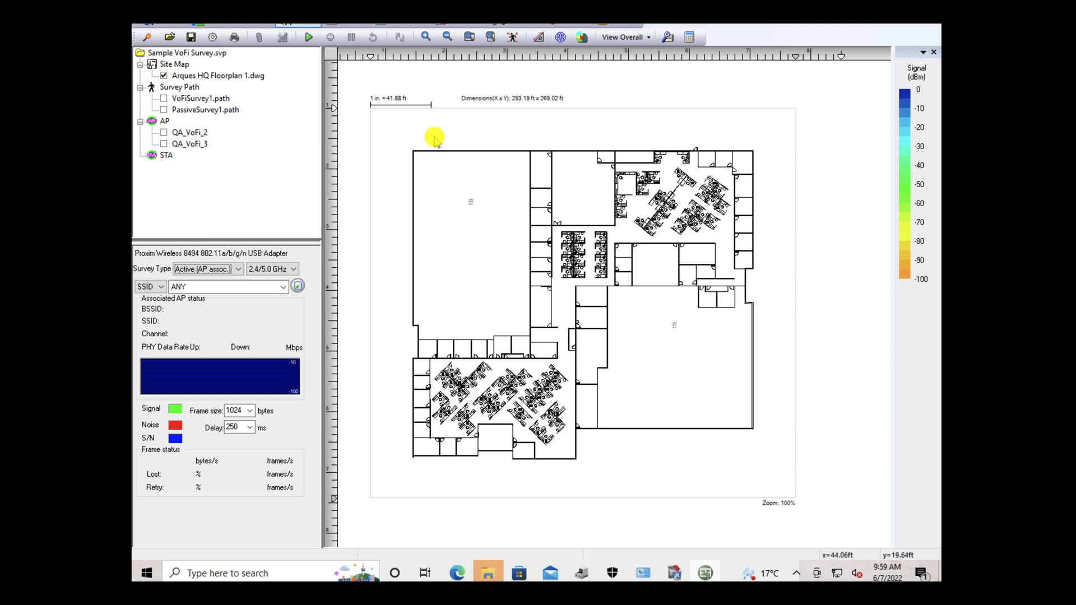
mouse_move(484, 245)
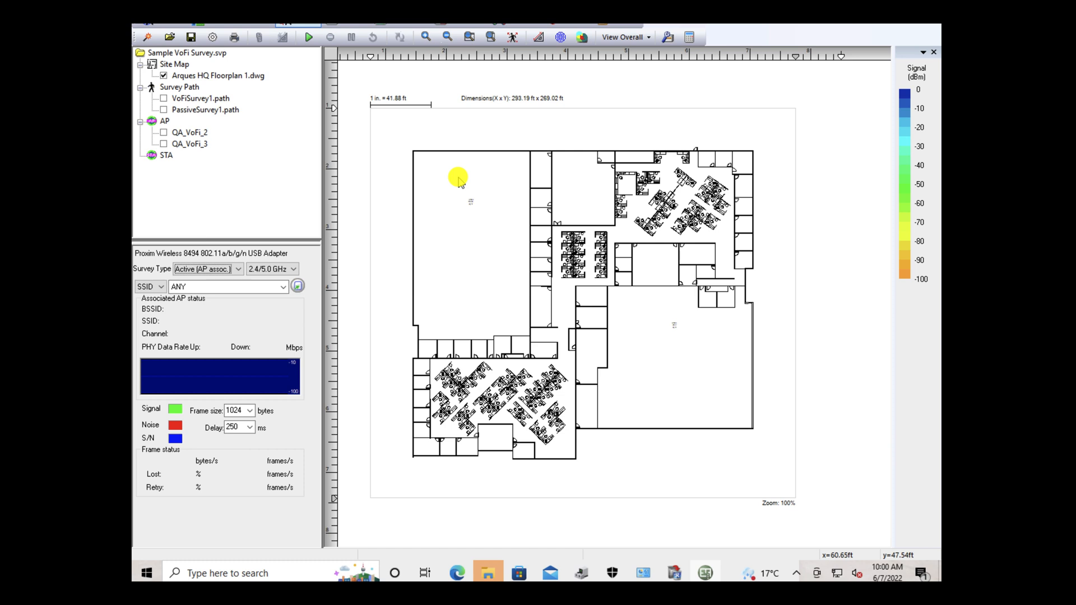
mouse_move(466, 182)
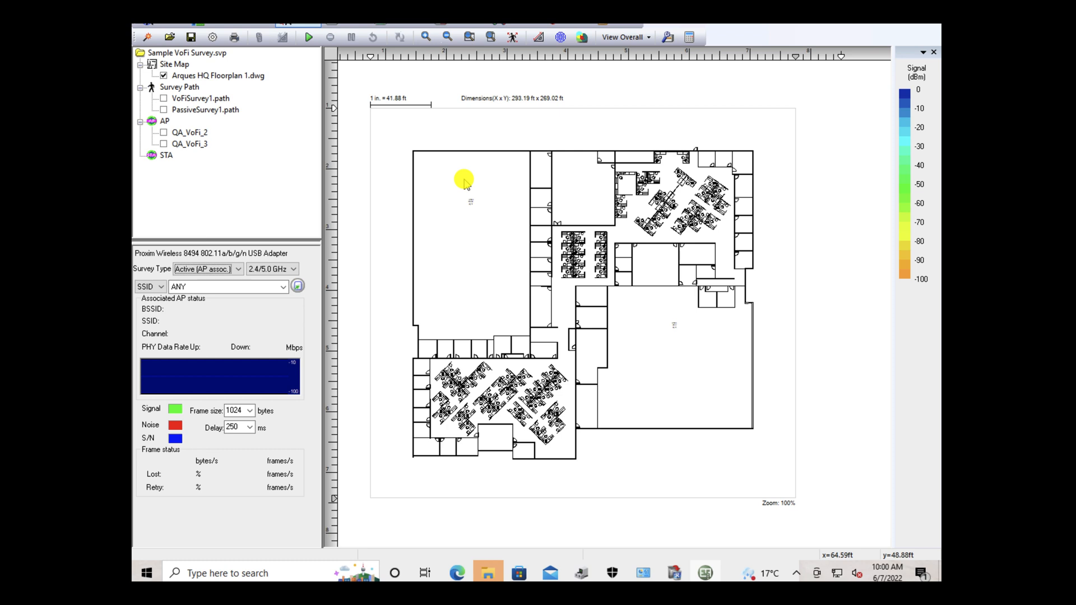
mouse_move(464, 177)
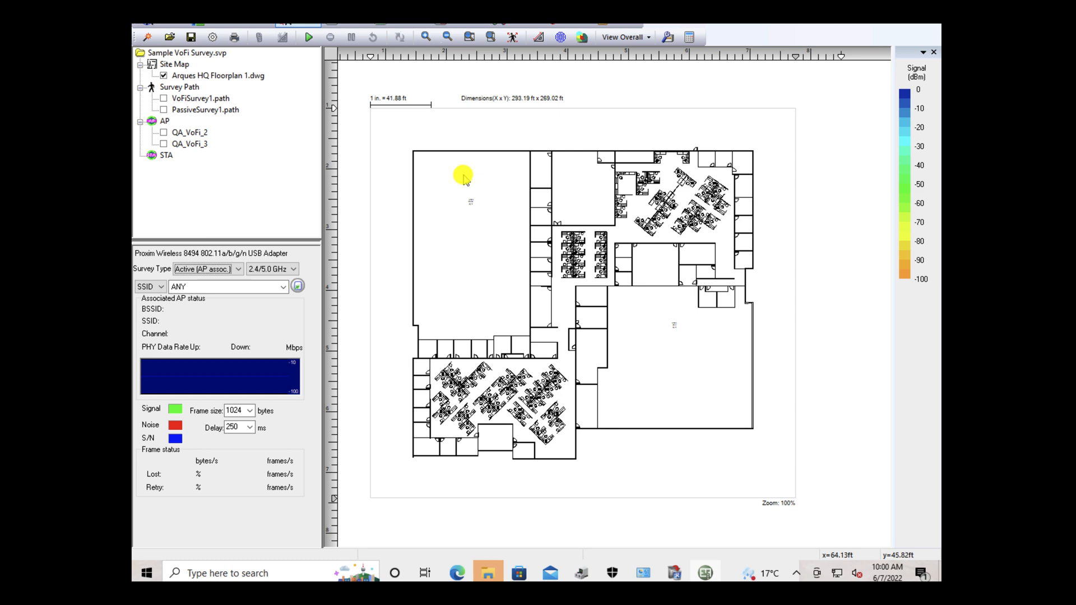
mouse_move(462, 263)
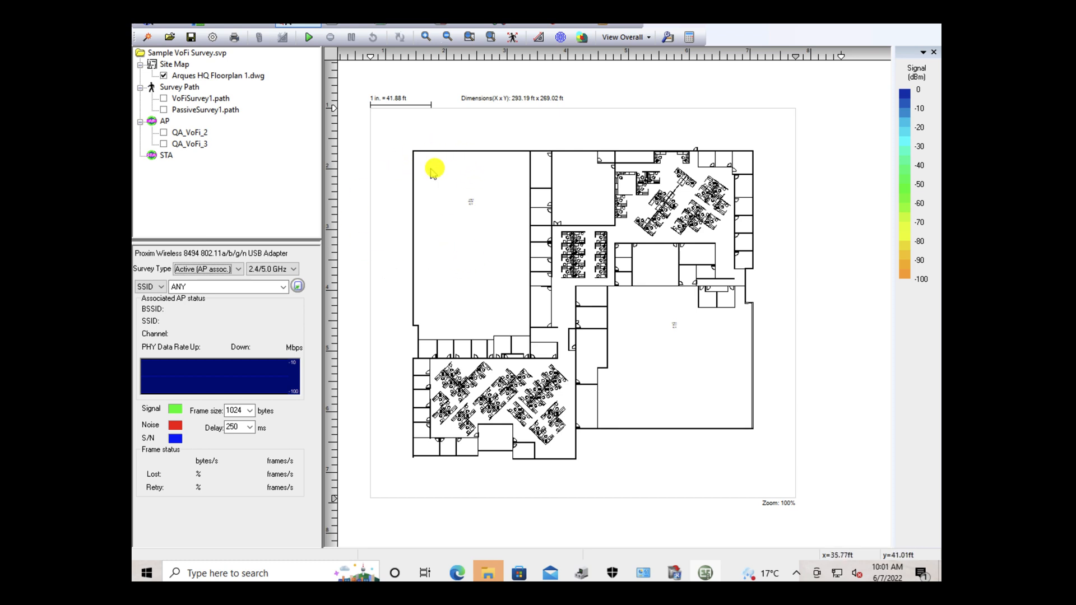
mouse_move(601, 179)
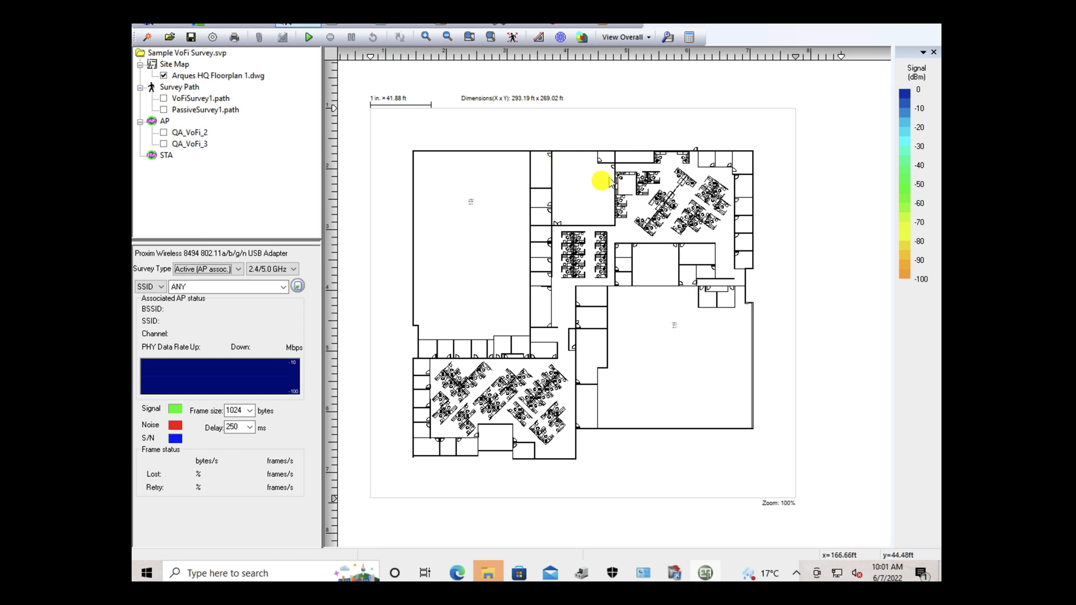
drag(599, 181, 405, 127)
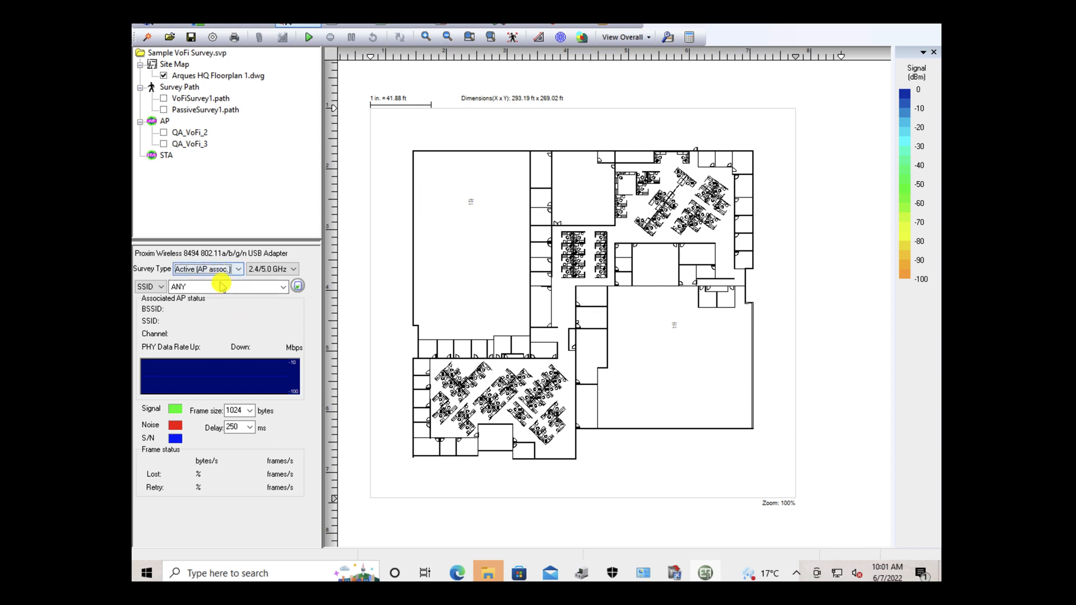
Associate the active survey with the johnsteve network from the SSID list.
click(283, 286)
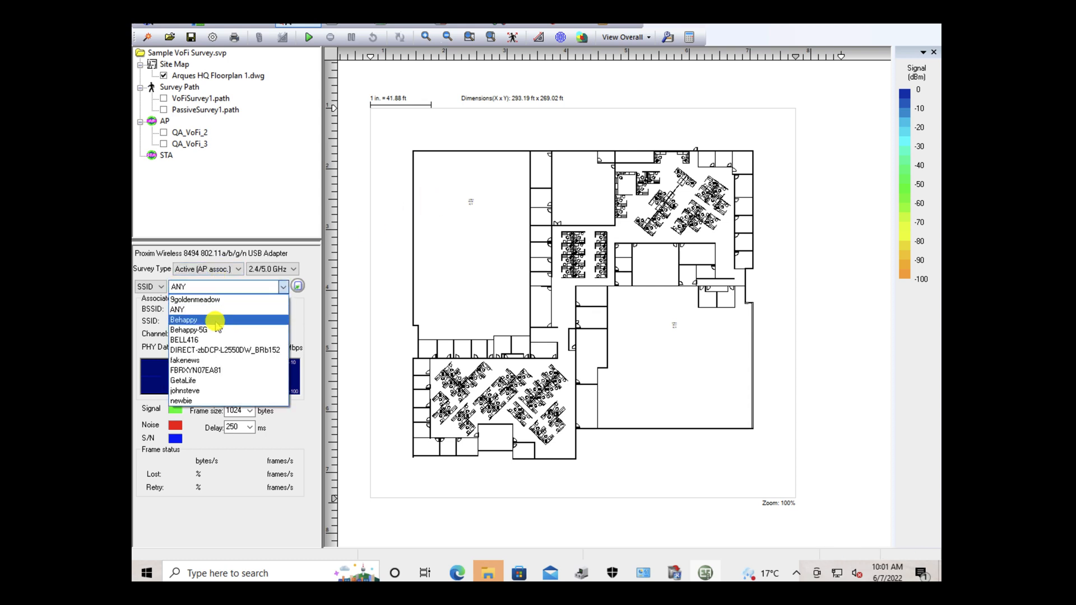
mouse_move(184, 390)
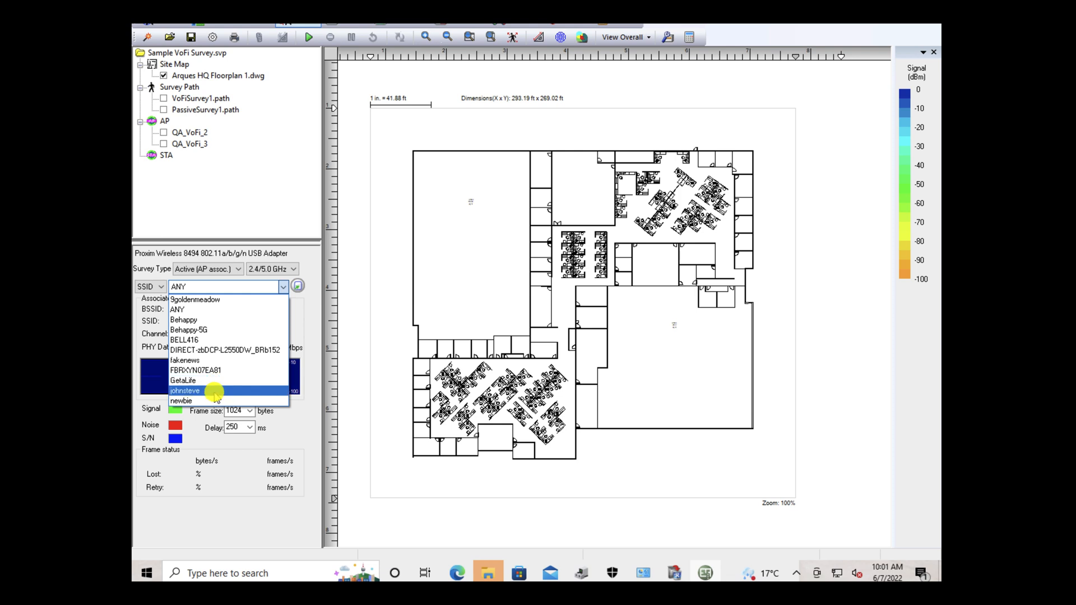
click(184, 390)
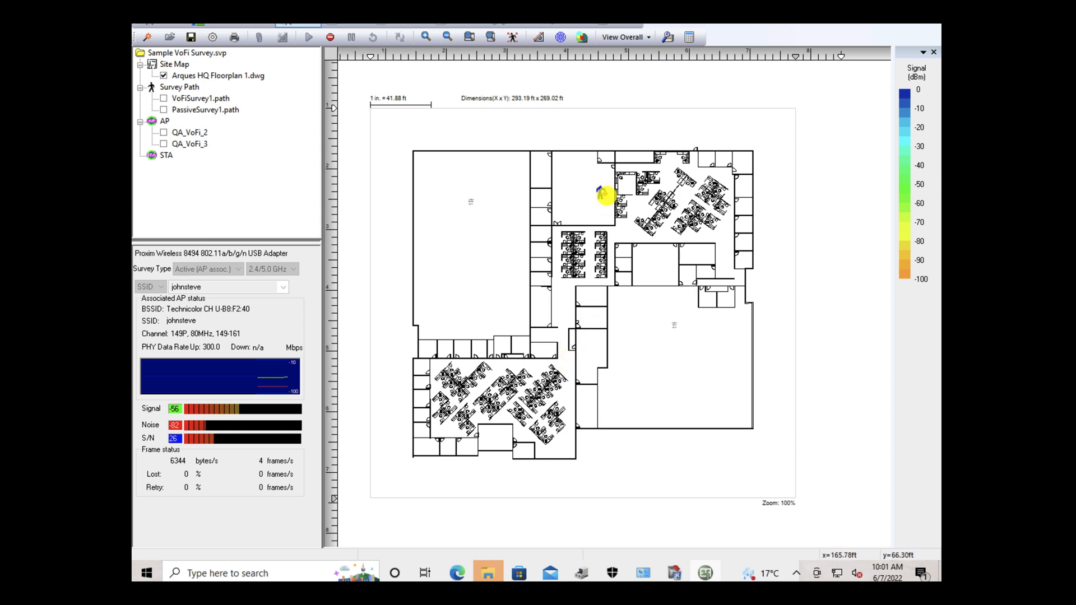
Mark the survey start point at the lower cubicle area's entrance.
click(556, 392)
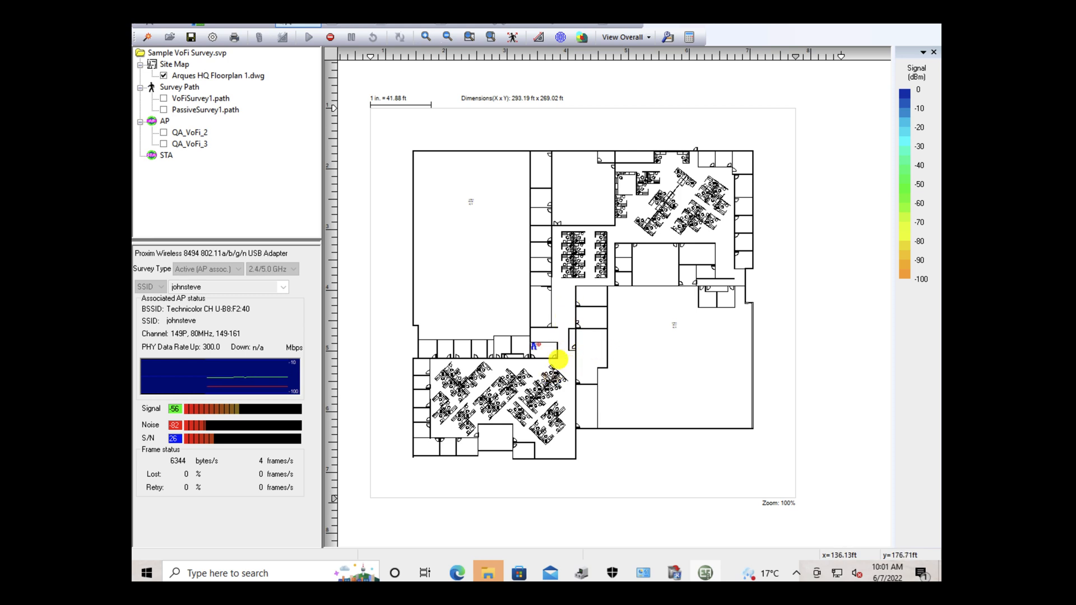
click(329, 38)
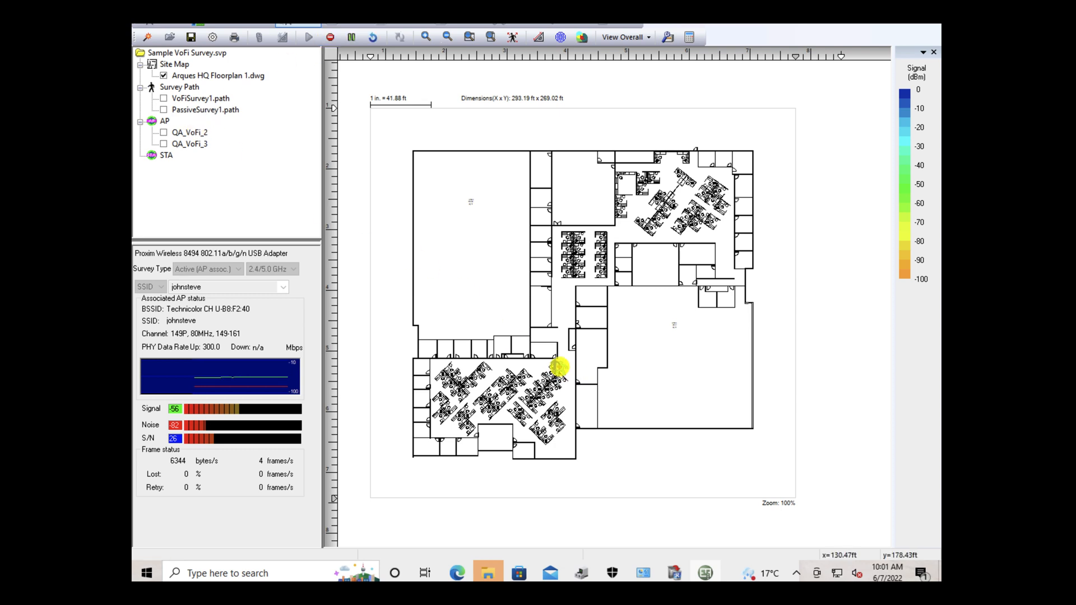
mouse_move(568, 380)
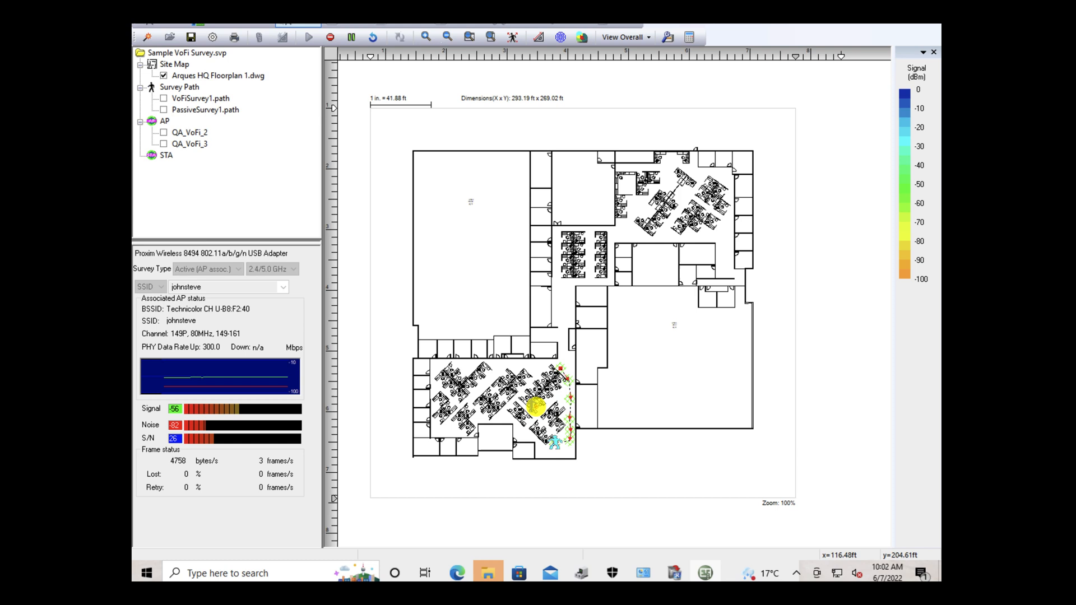
Record the next walked point along the bottom of the lower cubicle area.
click(537, 37)
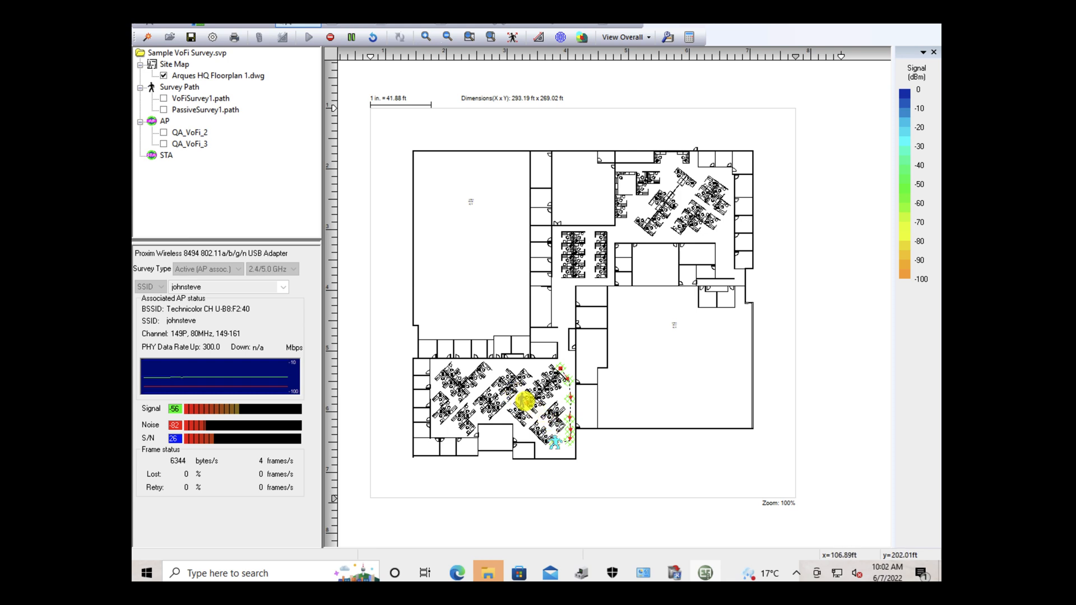
mouse_move(544, 418)
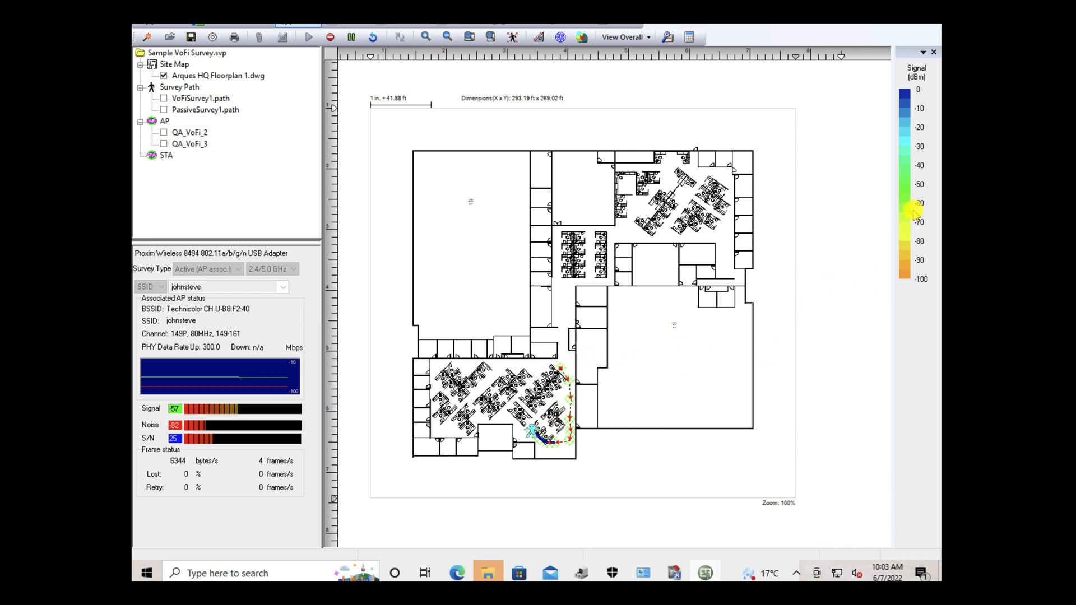
mouse_move(907, 200)
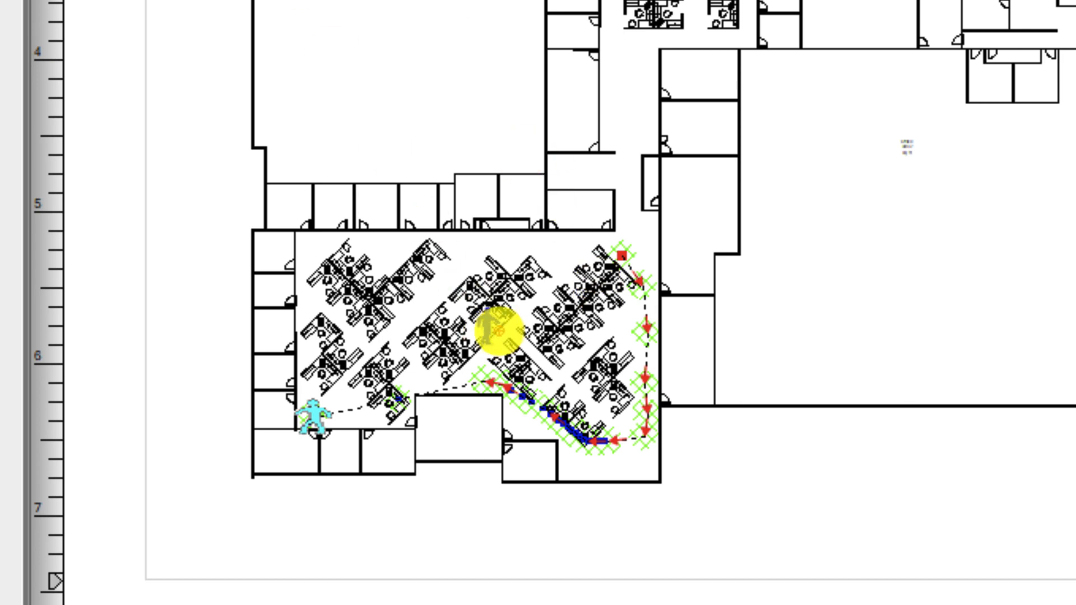
Walk the path from the lower-left corner through the centre to the cubicle area's top-right.
drag(501, 330, 572, 281)
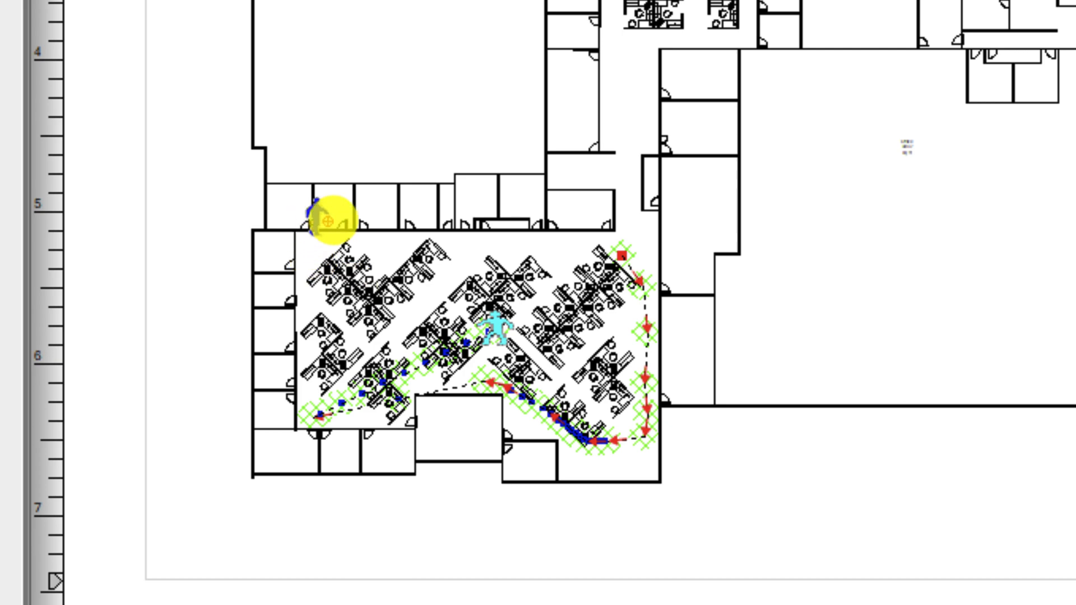
drag(333, 223, 631, 254)
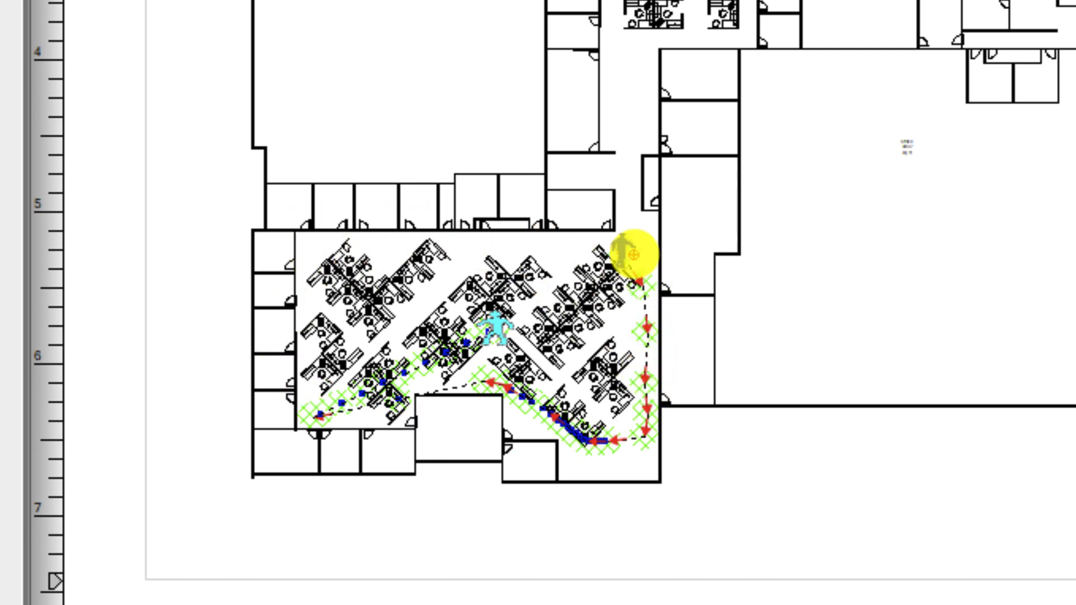
drag(634, 254, 614, 199)
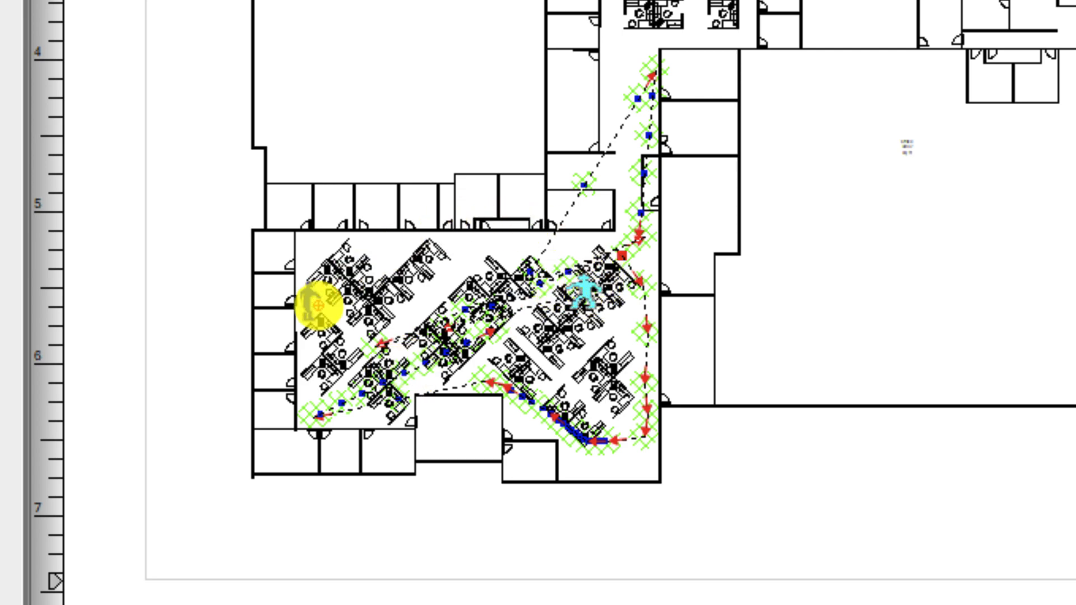
Record walk points across the middle cubicles and north toward the central cubicle block.
drag(320, 305, 433, 353)
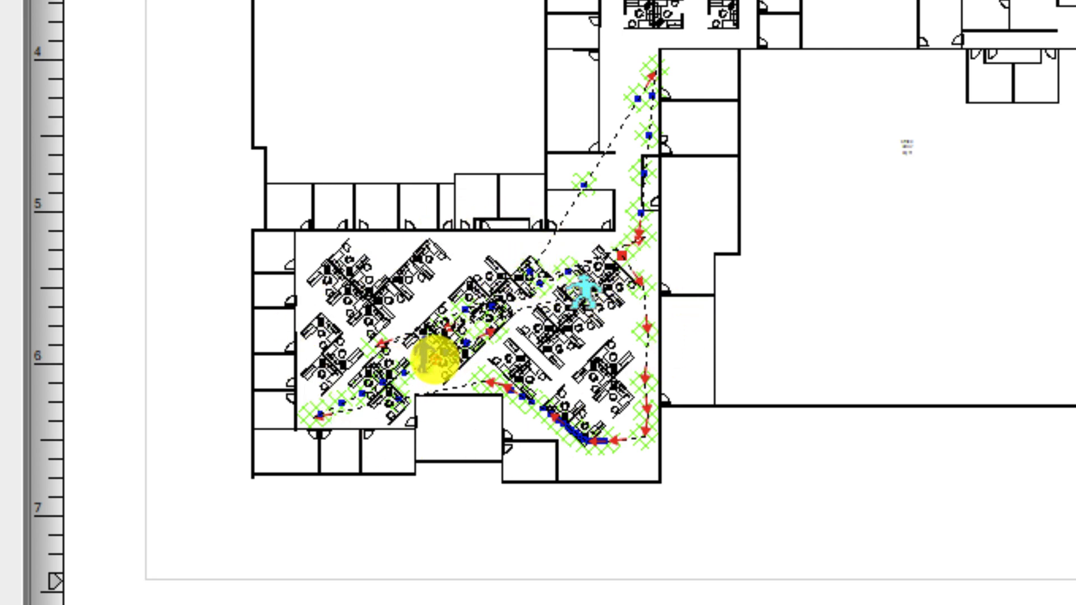
drag(436, 350, 392, 372)
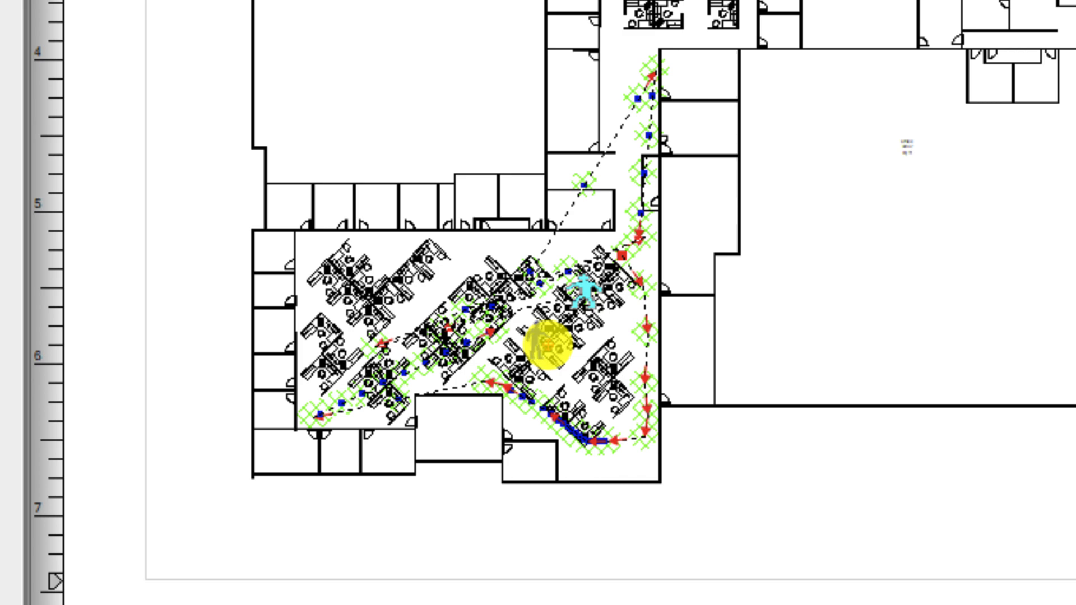
drag(550, 353, 381, 254)
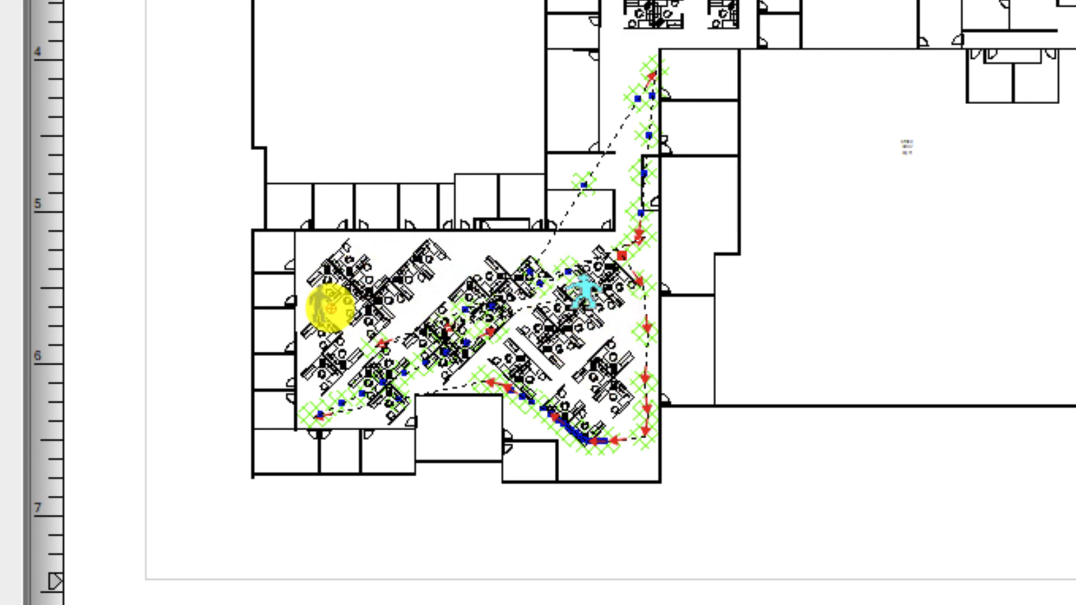
drag(326, 309, 436, 302)
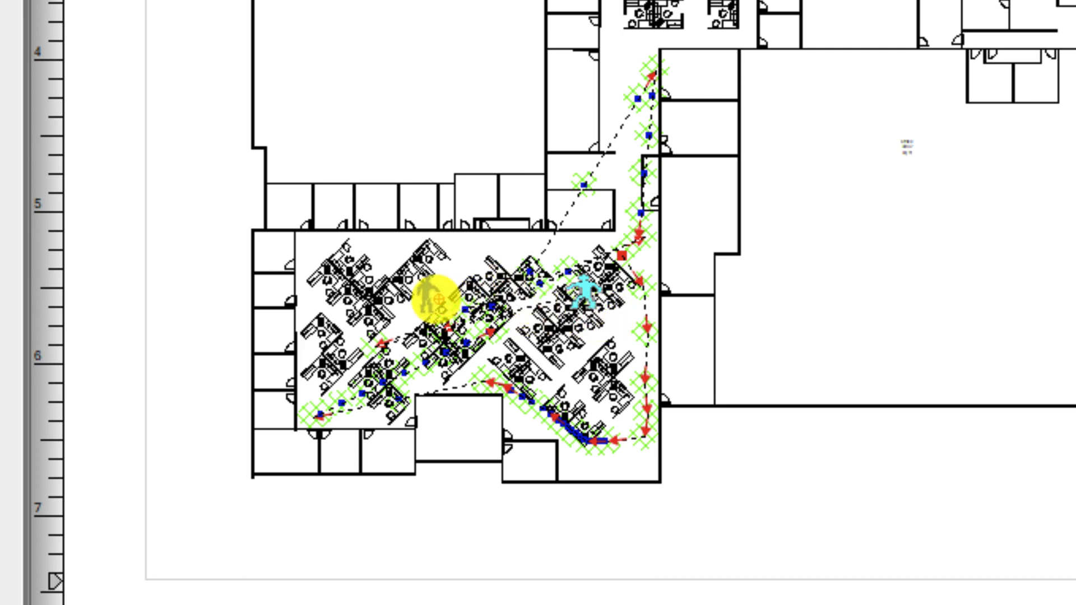
drag(436, 301, 539, 353)
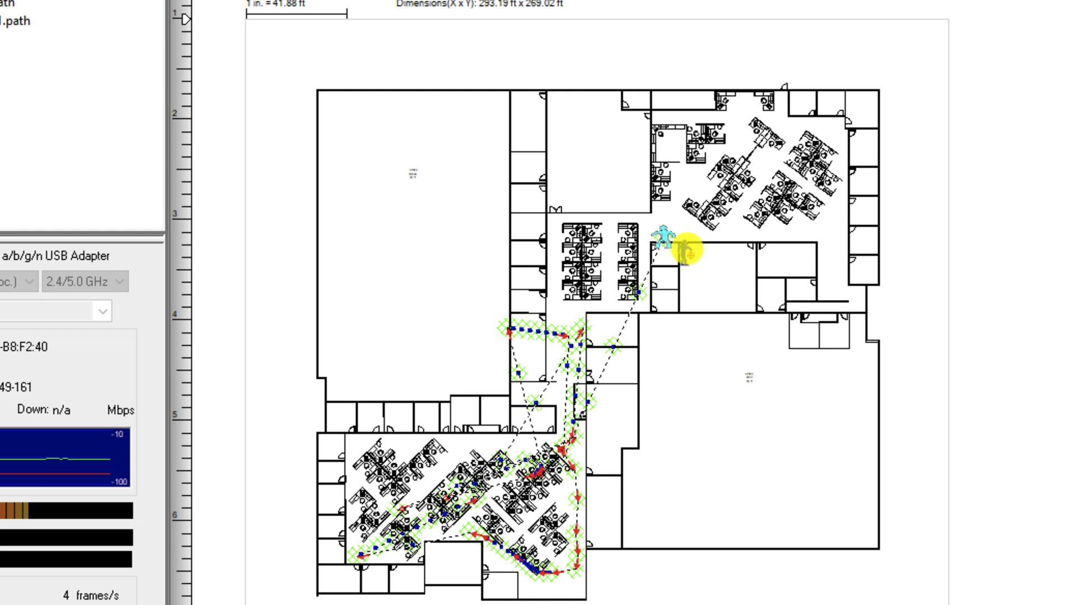
drag(690, 249, 579, 332)
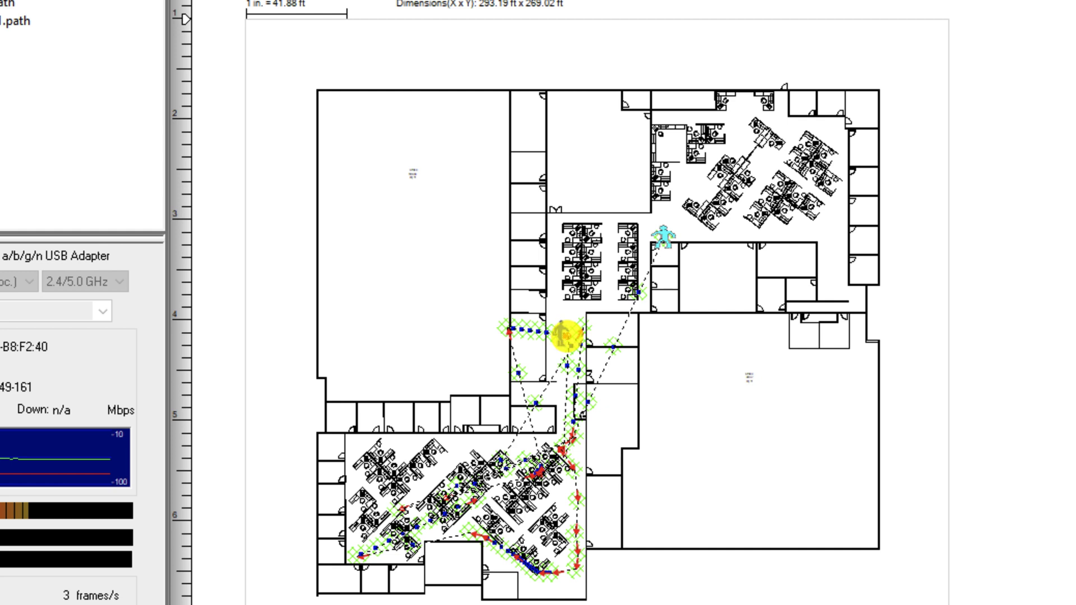
drag(563, 336, 349, 267)
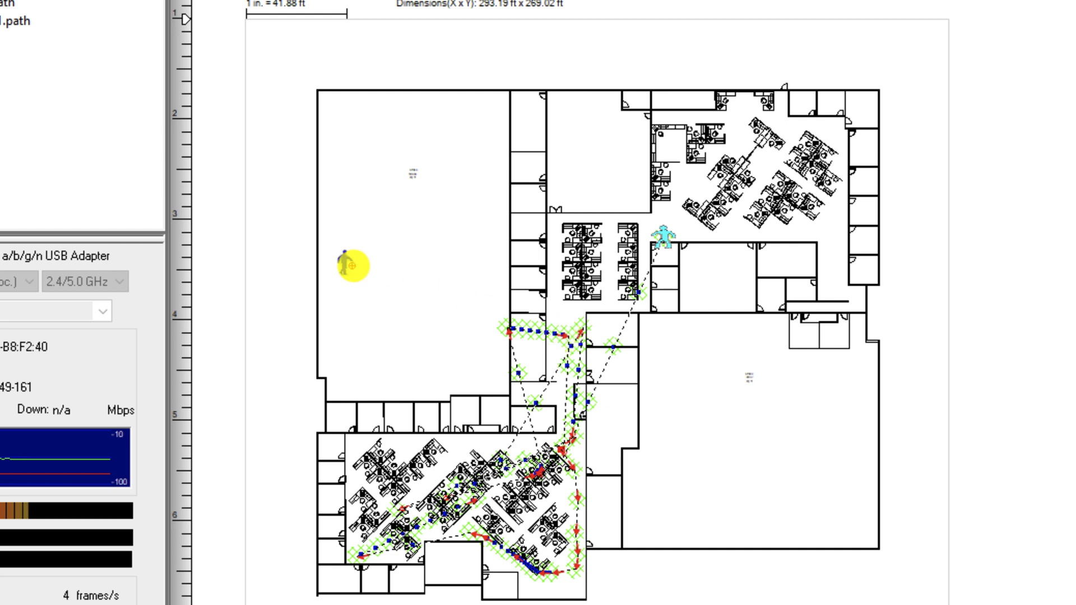
drag(350, 267, 576, 326)
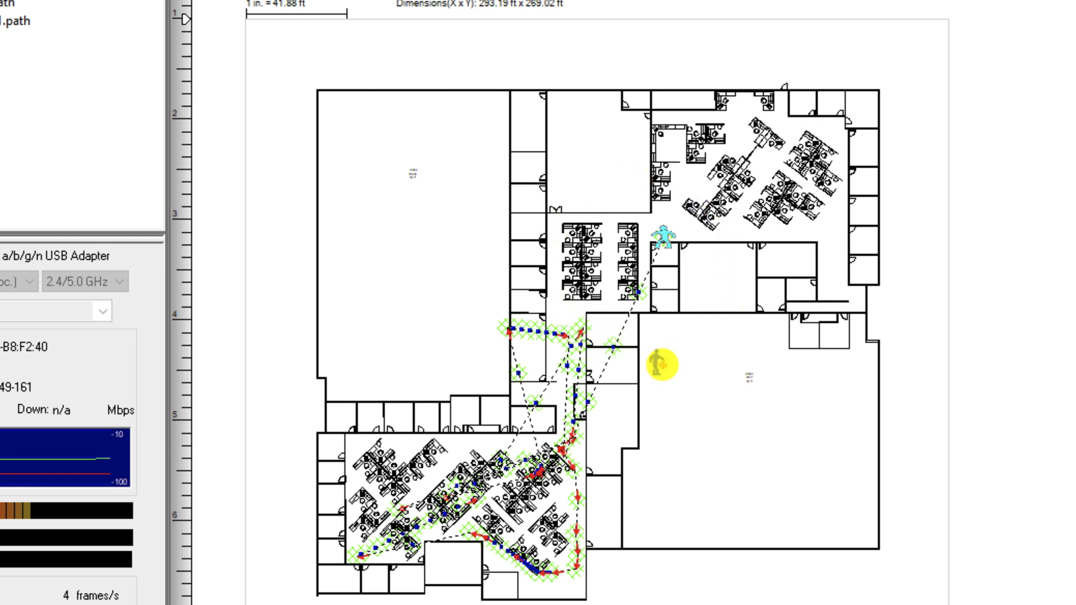
drag(661, 365, 572, 322)
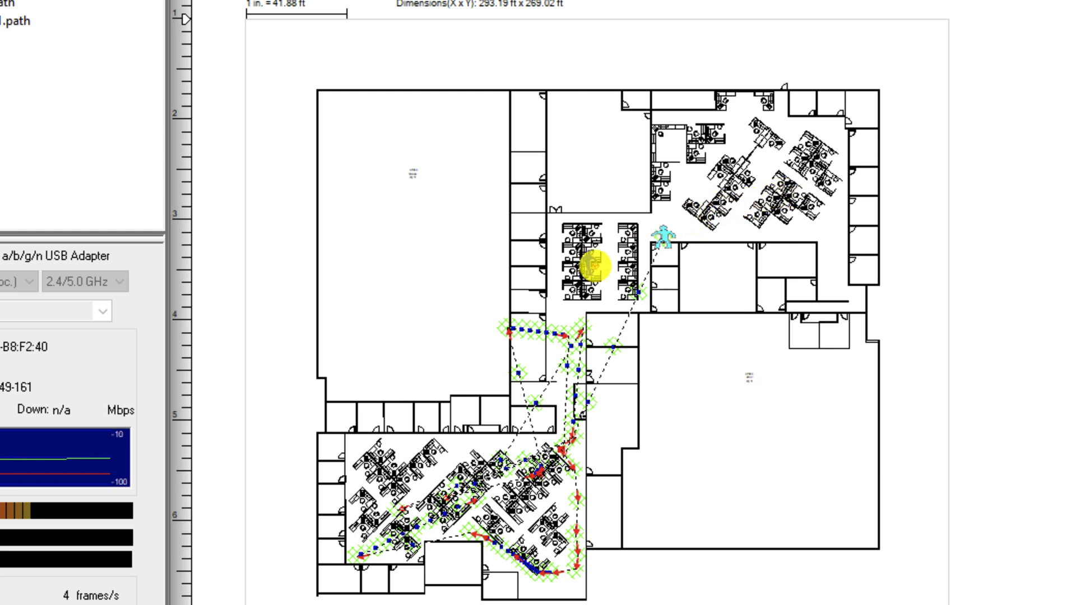
drag(594, 268, 618, 288)
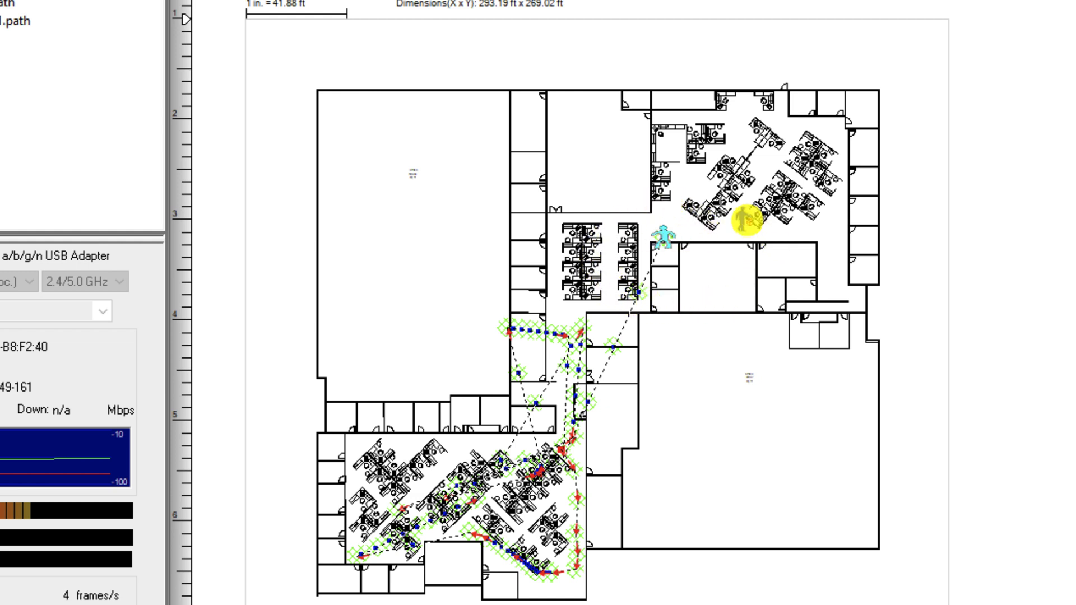
drag(745, 220, 580, 214)
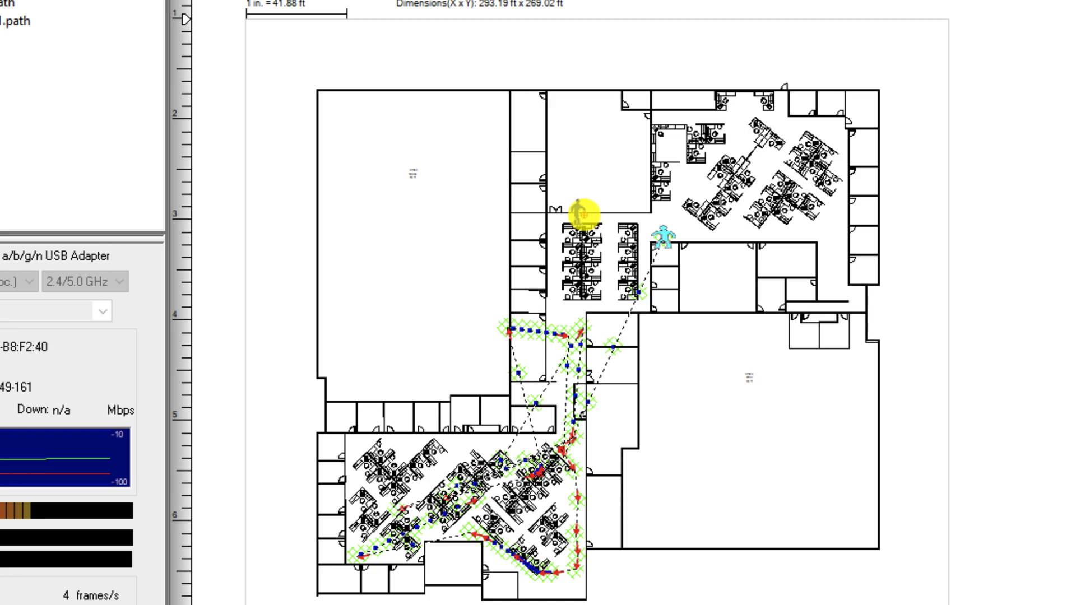